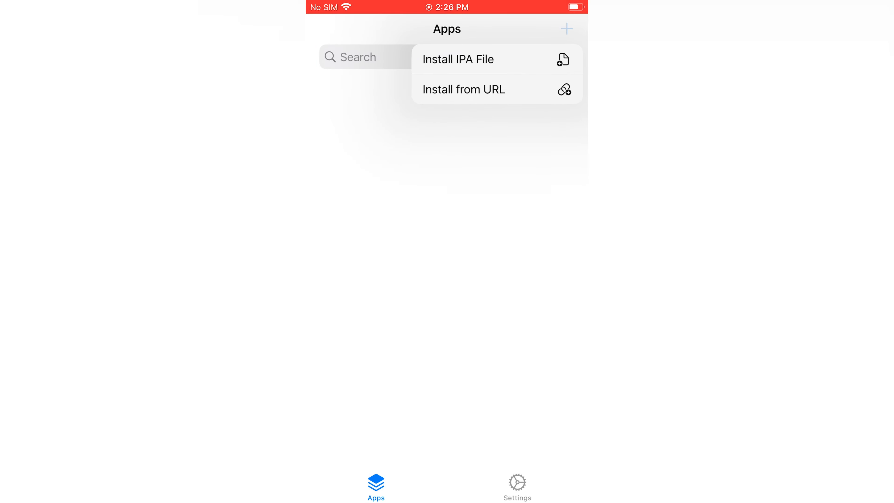
- Install misaka via Install IPA File, launch it and browse down the Featured tweaks list
{"action": "left_click", "coordinate": [456, 58]}
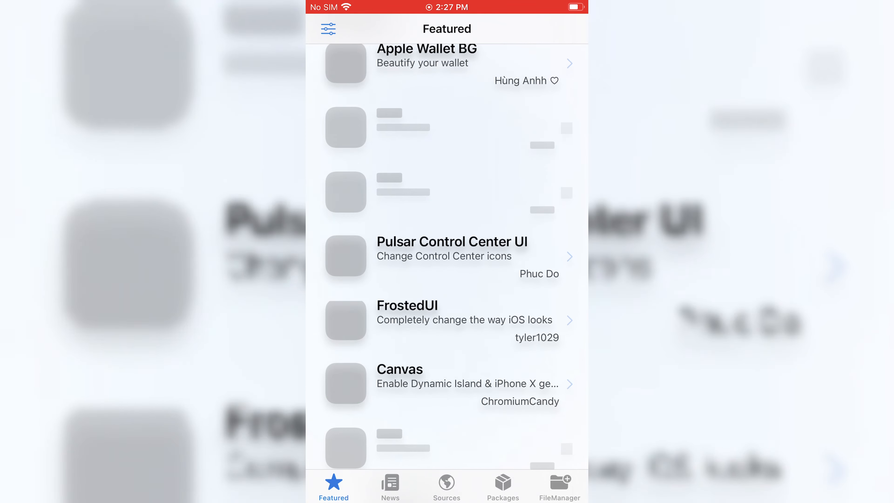
{"action": "scroll", "scroll_direction": "down", "scroll_amount": 3}
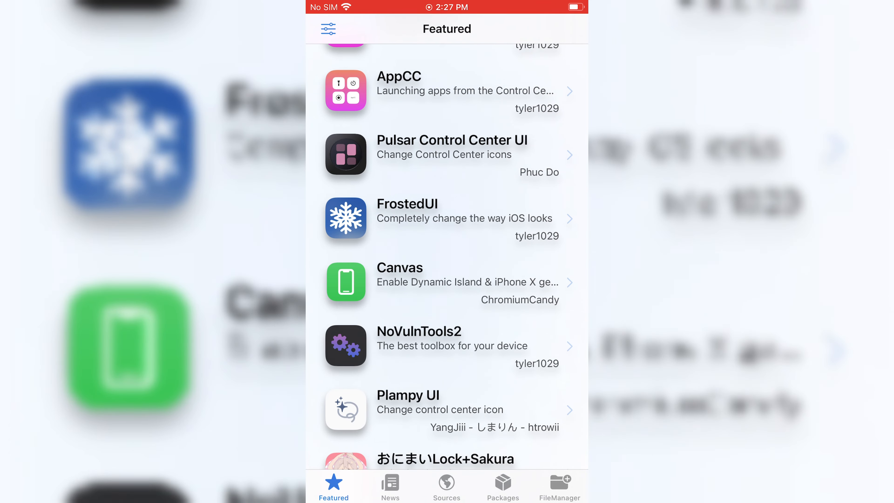
{"action": "scroll", "scroll_direction": "down", "scroll_amount": 3}
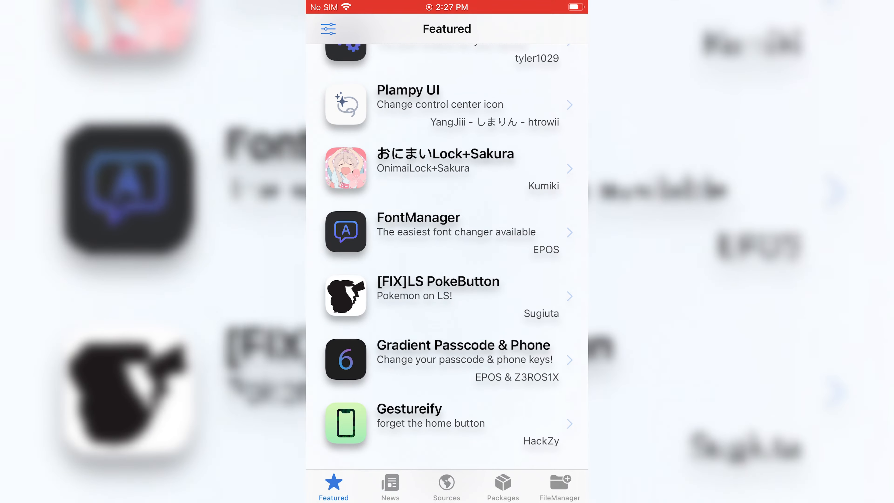
{"action": "scroll", "scroll_direction": "down", "scroll_amount": 3}
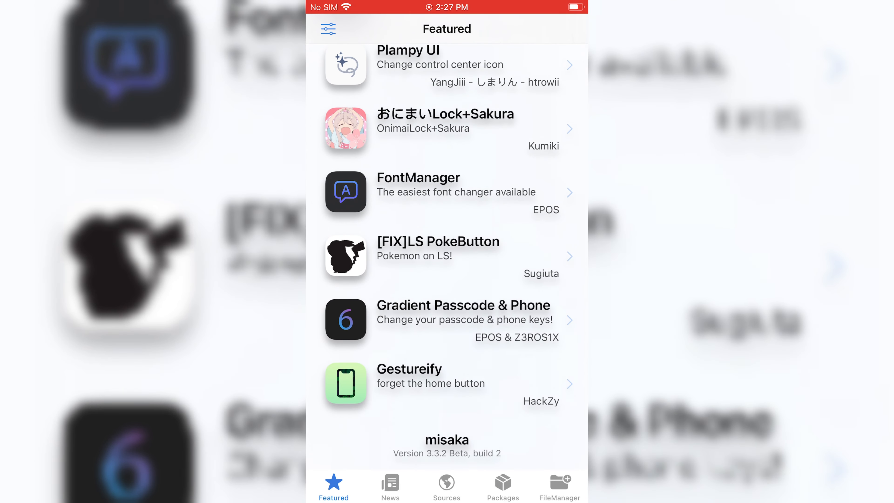
- Visit the Sources, Packages and FileManager root-folder views in turn
{"action": "left_click", "coordinate": [446, 485]}
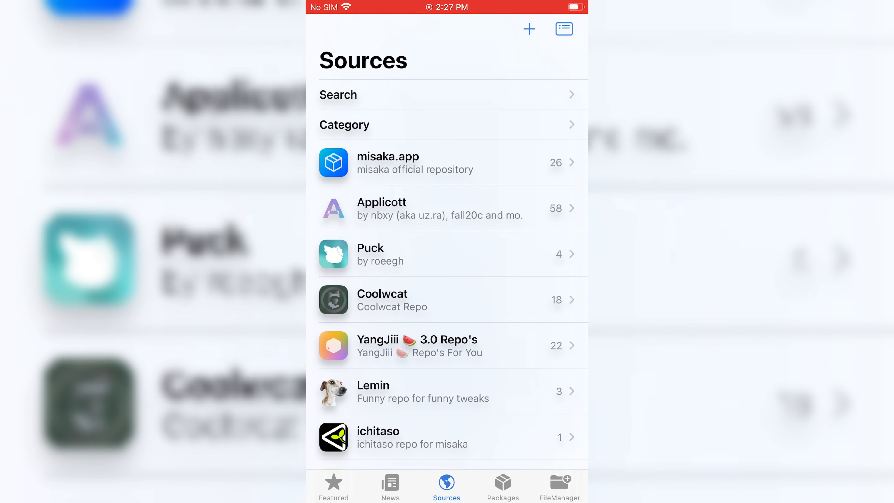
{"action": "left_click", "coordinate": [503, 485]}
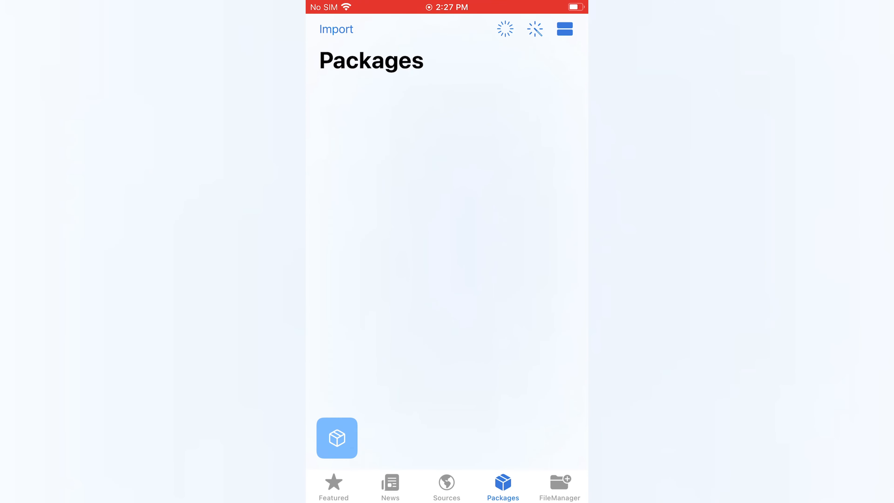
{"action": "left_click", "coordinate": [559, 486]}
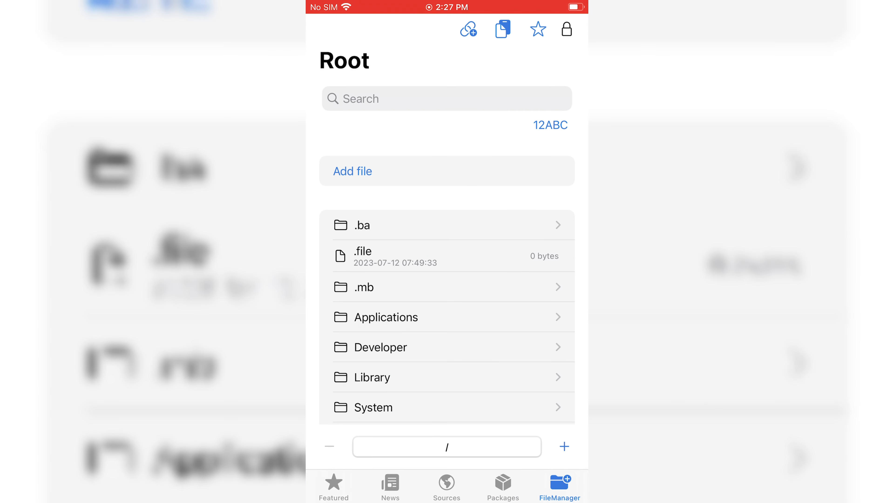